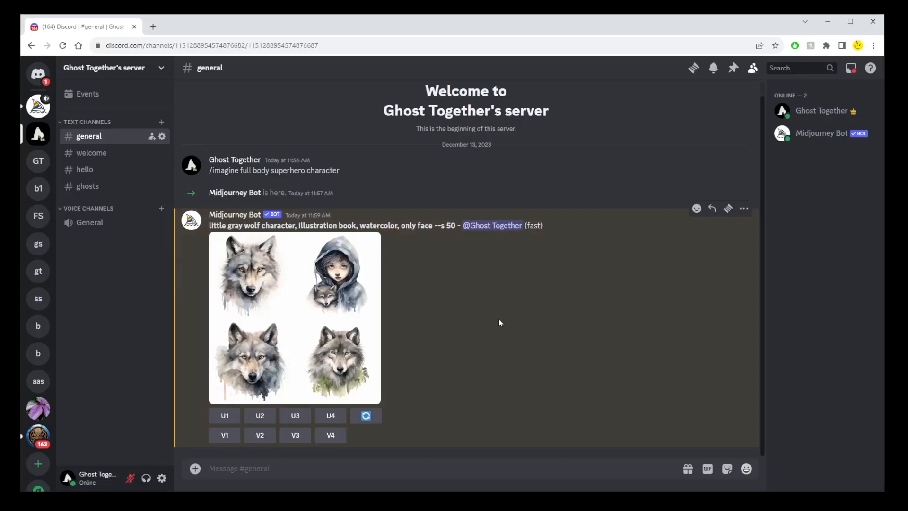
mouse_move(429, 274)
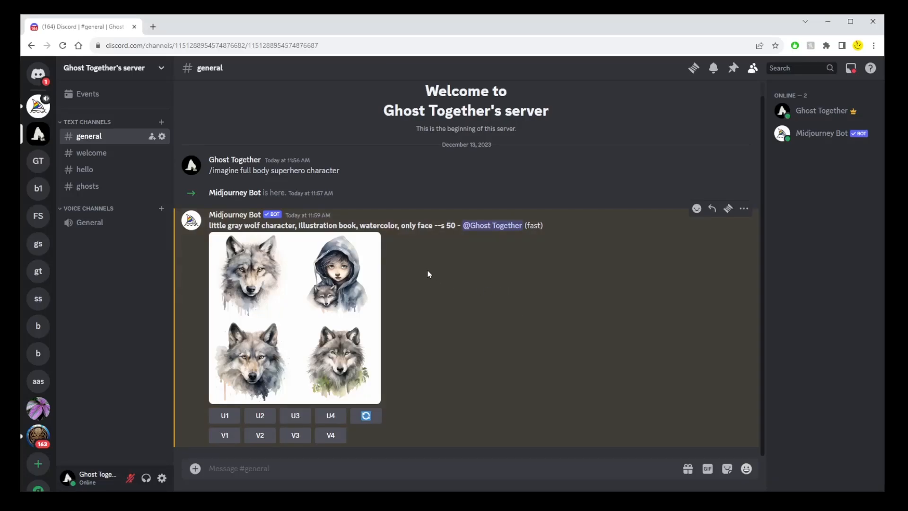
- Begin the prompt for a little gray wolf character sheet in different poses
click(294, 318)
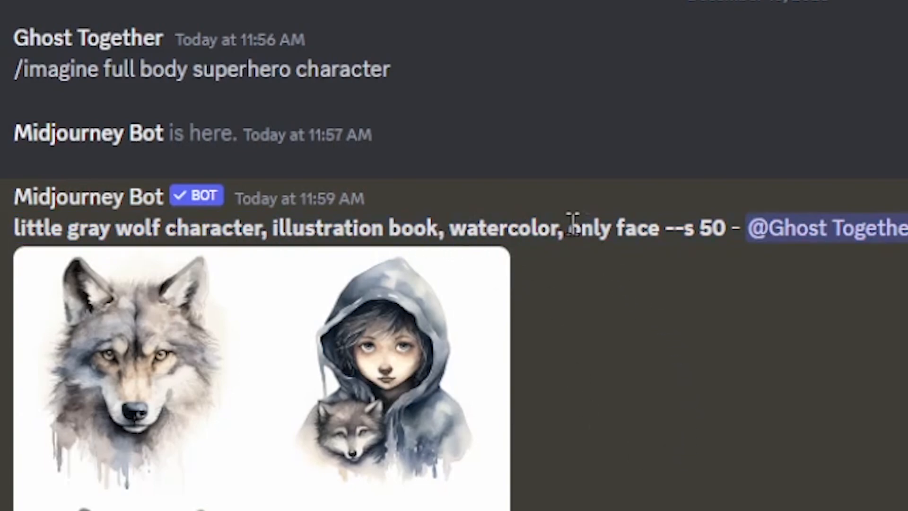
click(147, 365)
text(/imagine)
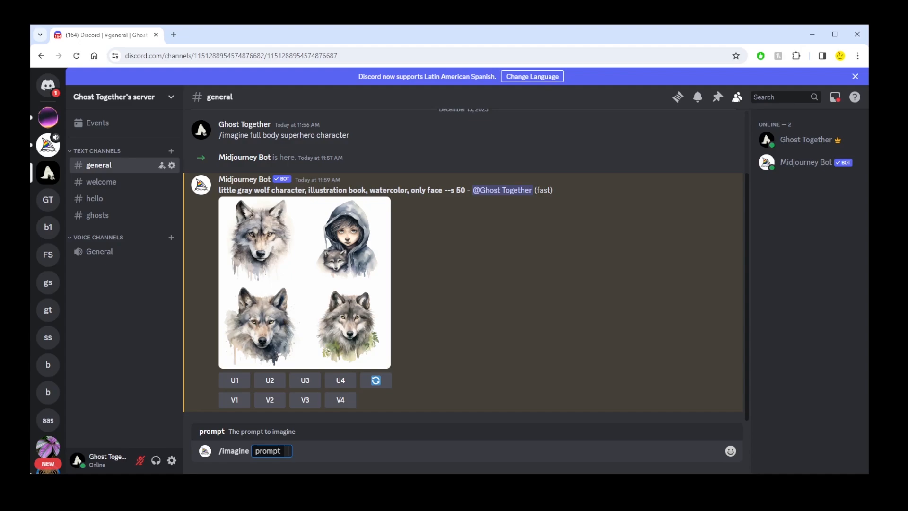
text(Little gray wolf.)
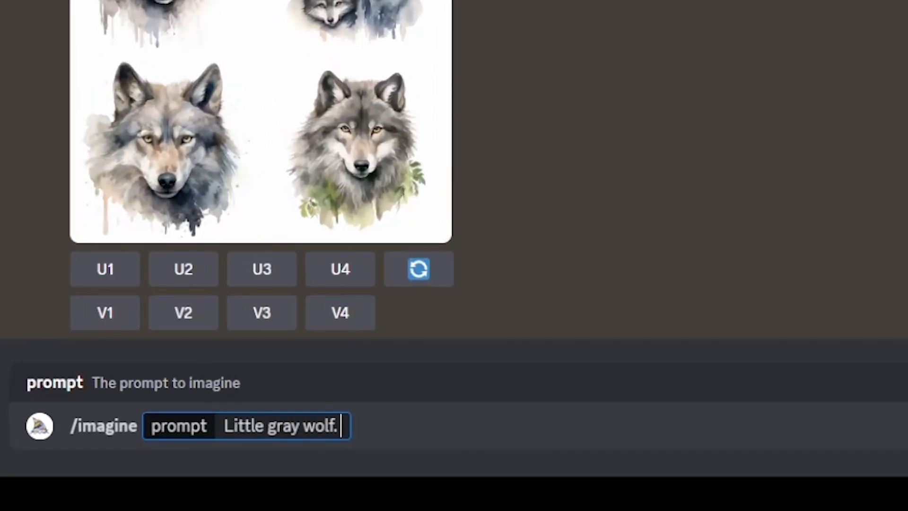
text(Chatacter sheet.)
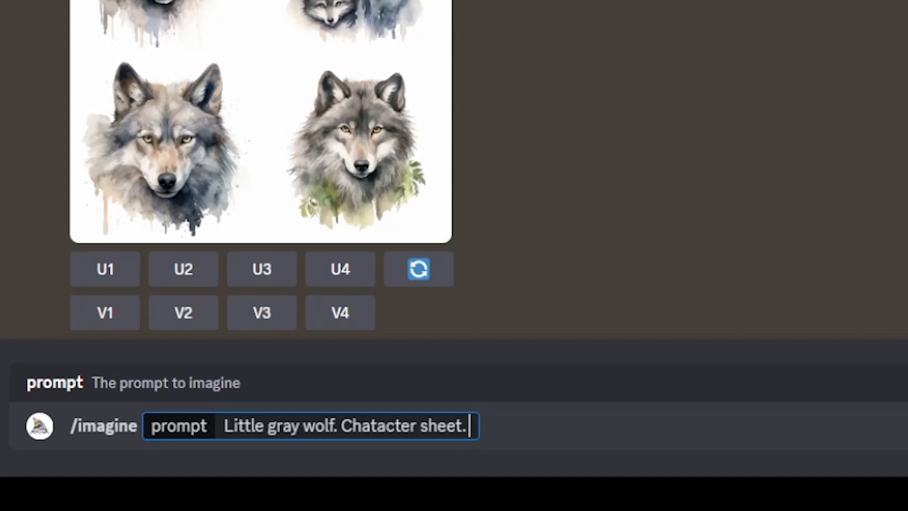
text(9 by 9 chat)
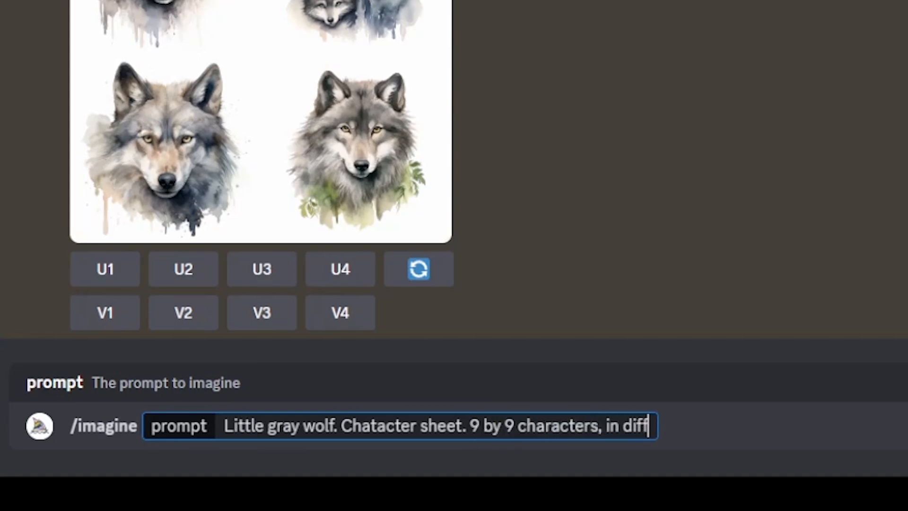
text(erent poses. Red scarf. Gray boots.)
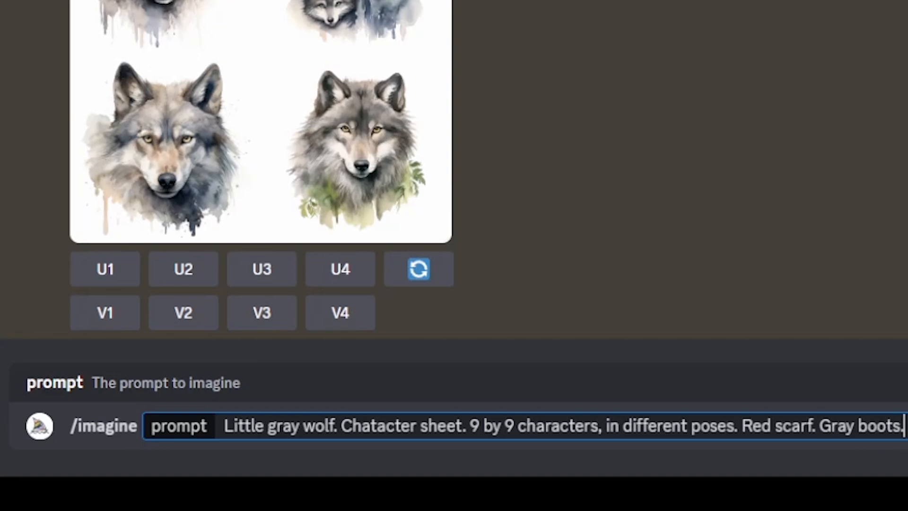
- Add yellow jacket, long tail, holding a rose, and watercolor to the prompt
text(Yellow jac)
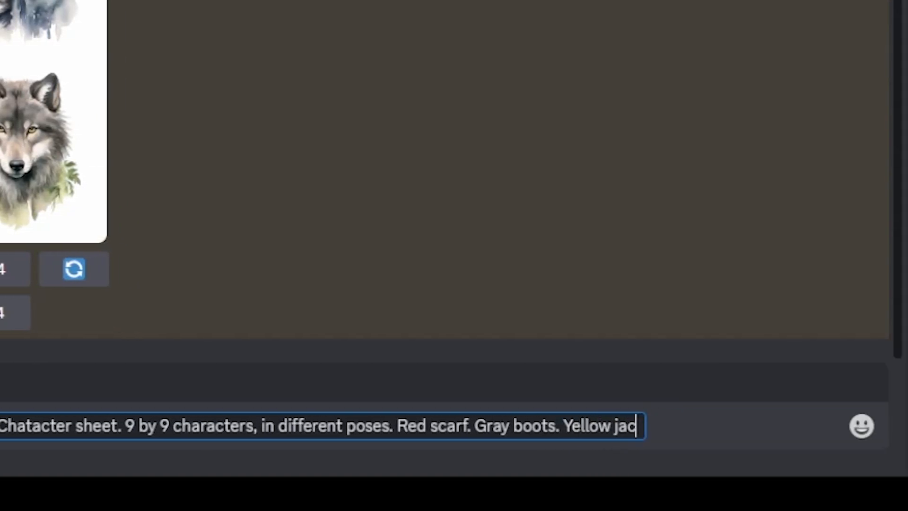
text(ket. Long)
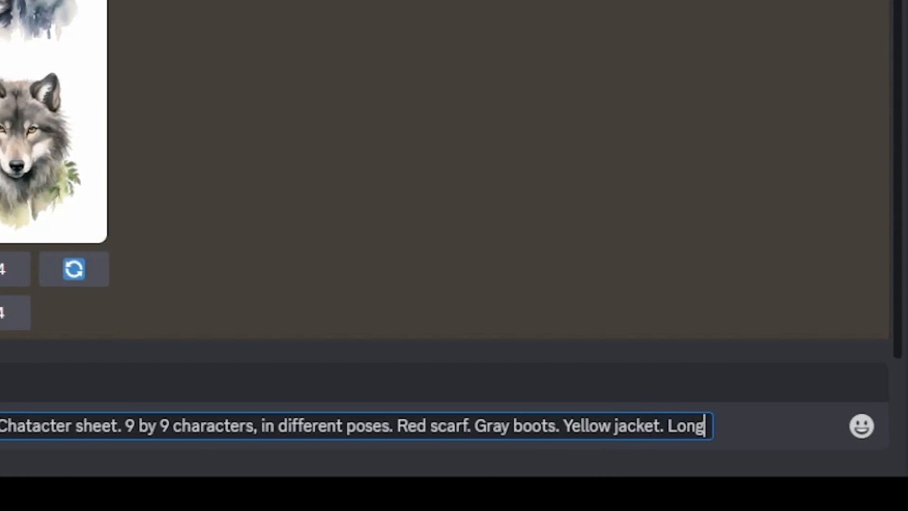
text(tail.)
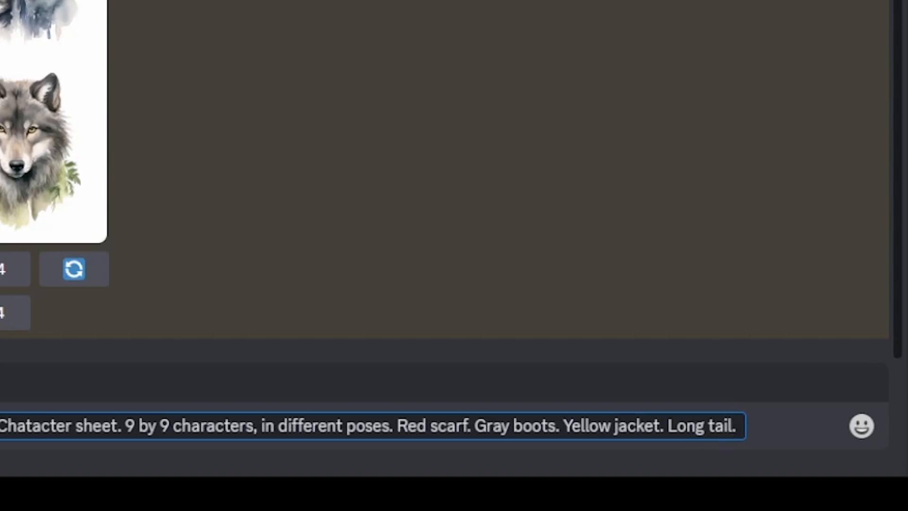
text(Holding a flower)
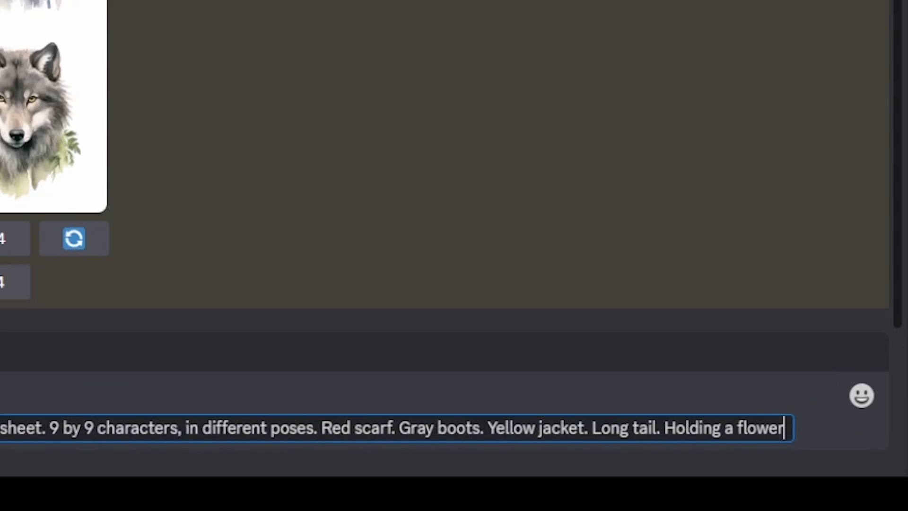
double_click(763, 429)
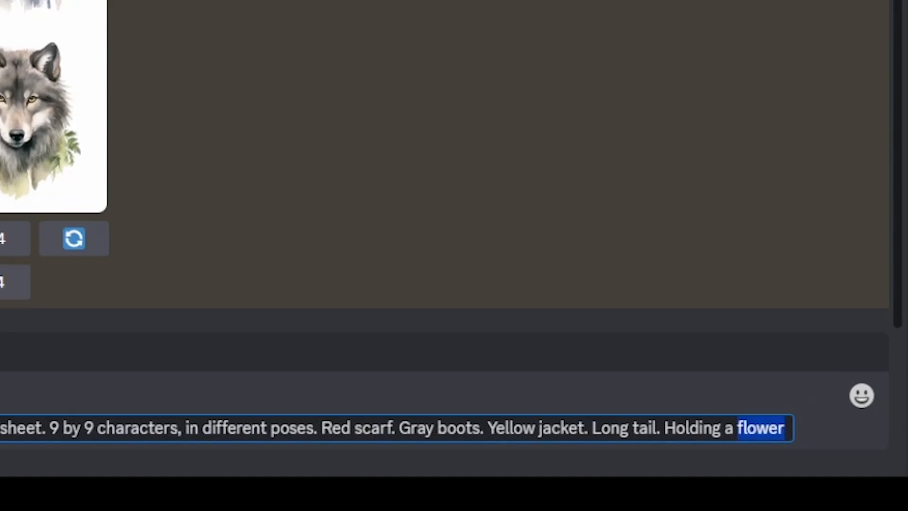
text(ro)
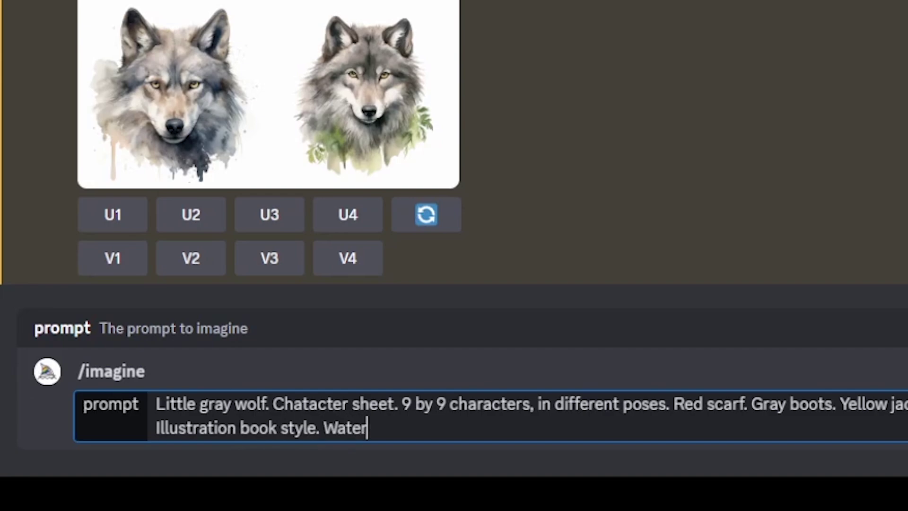
text(color.)
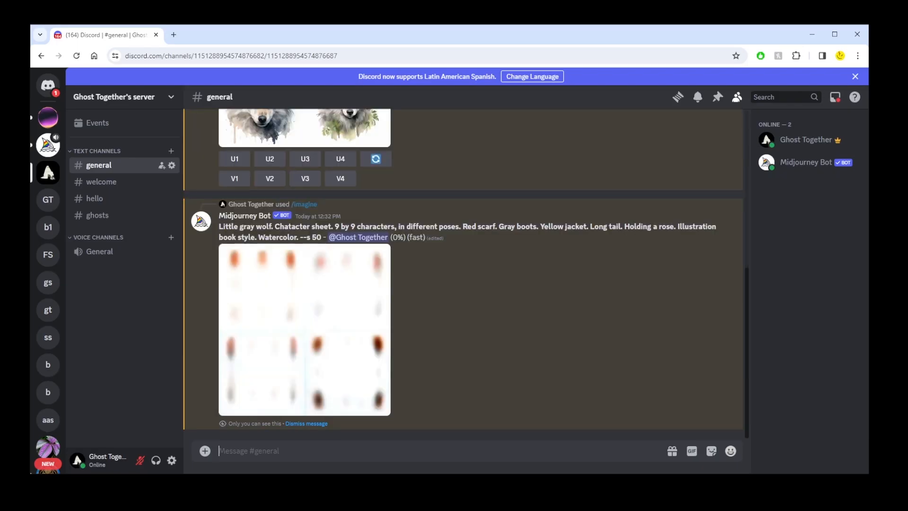
- Enlarge the finished wolf character-sheet grid to inspect the characters
click(304, 330)
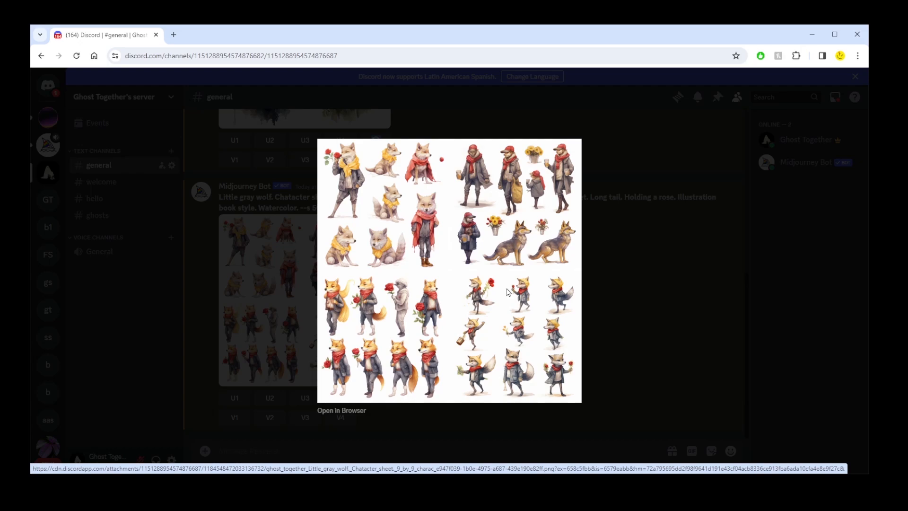
mouse_move(446, 274)
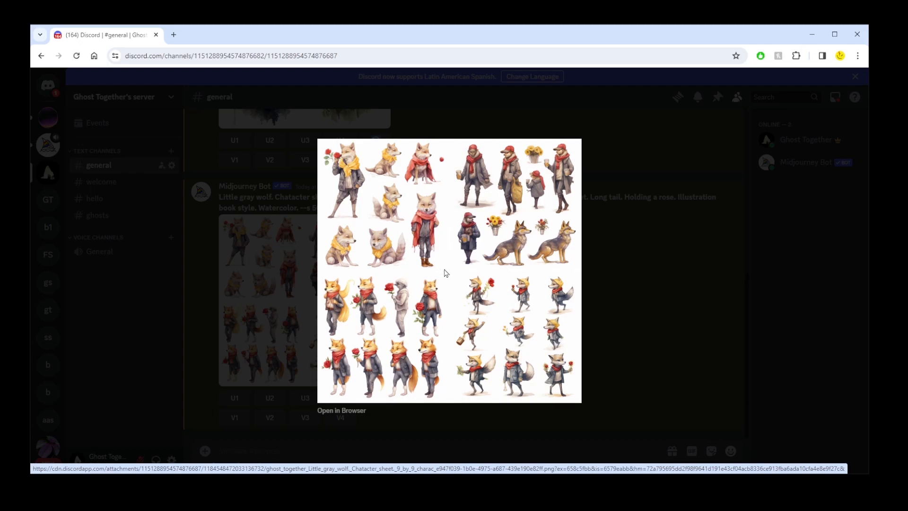
mouse_move(459, 272)
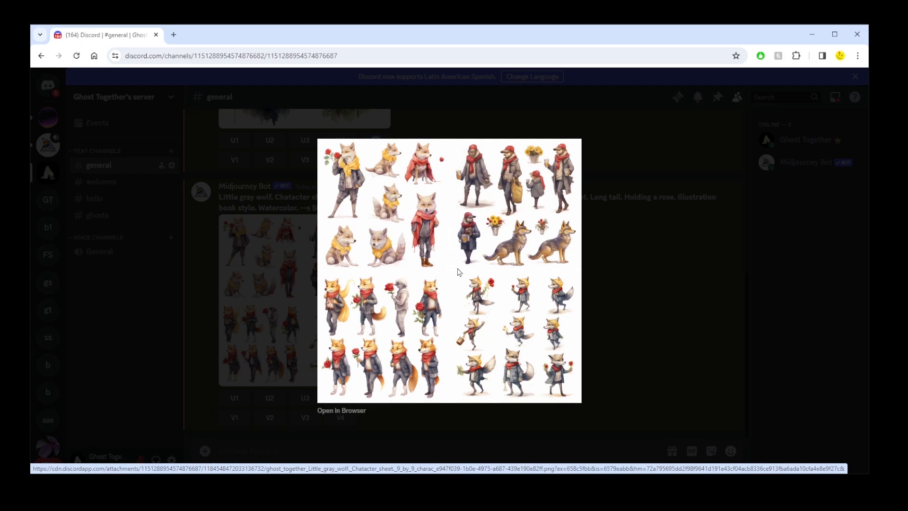
mouse_move(479, 276)
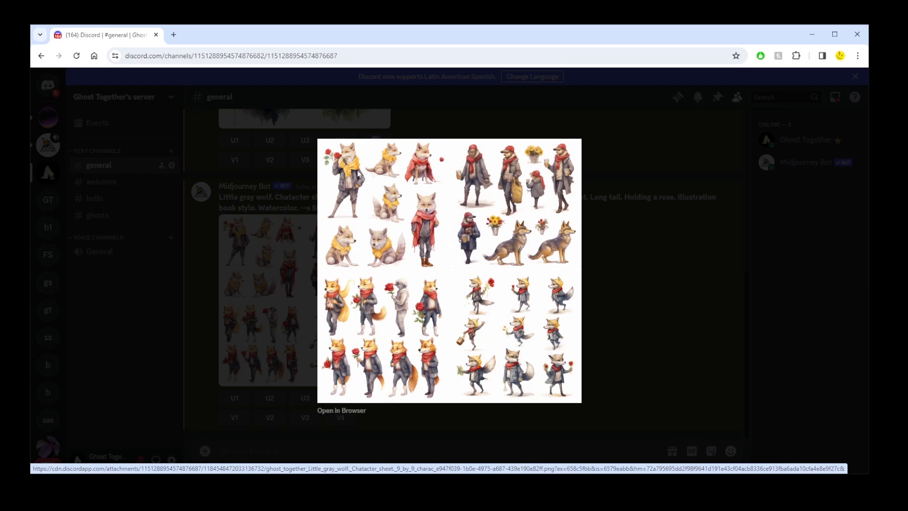
mouse_move(517, 288)
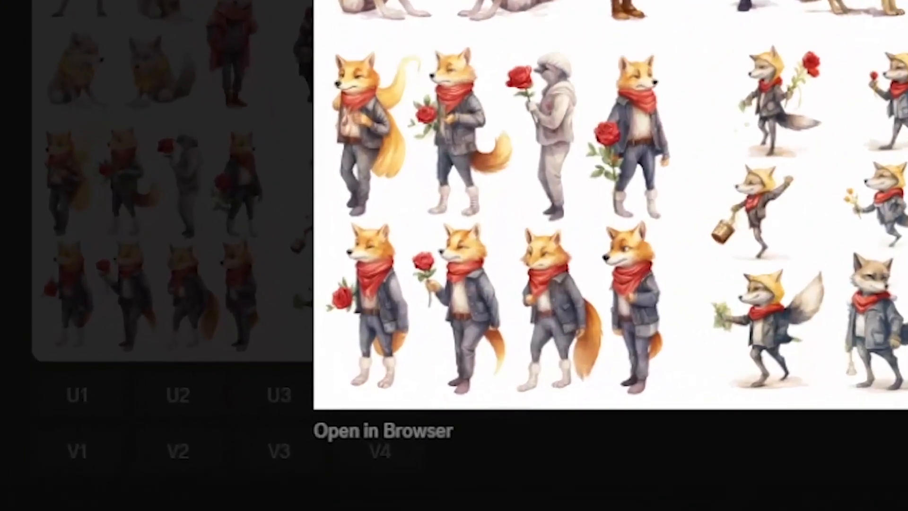
mouse_move(571, 149)
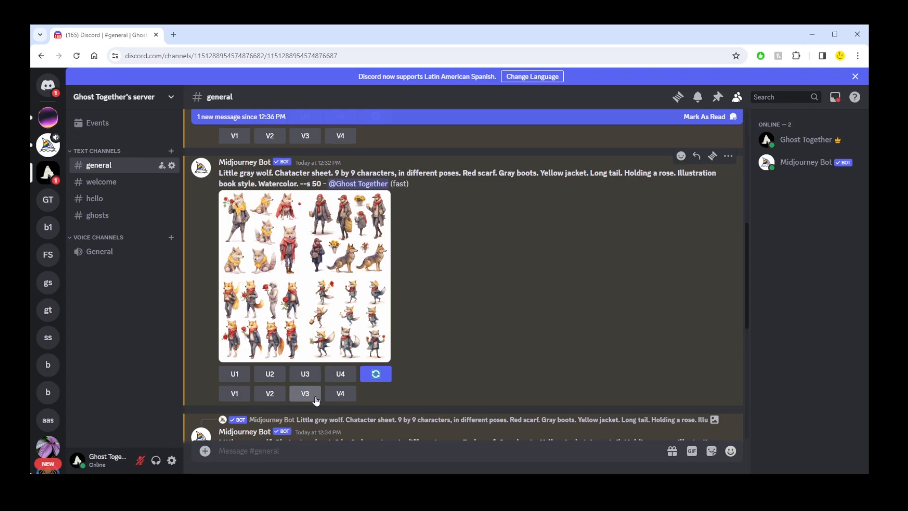
- Request V3 variations of the third sheet and copy the enlarged variation image
click(304, 275)
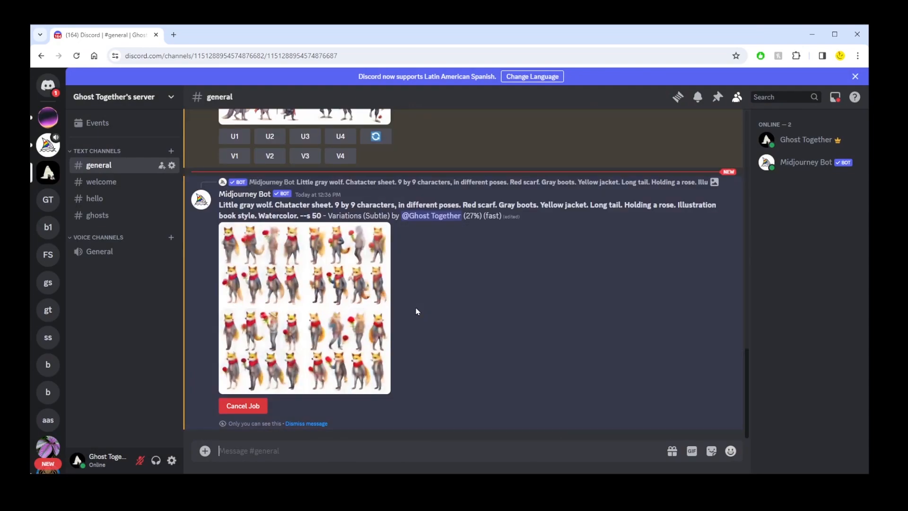
mouse_move(442, 291)
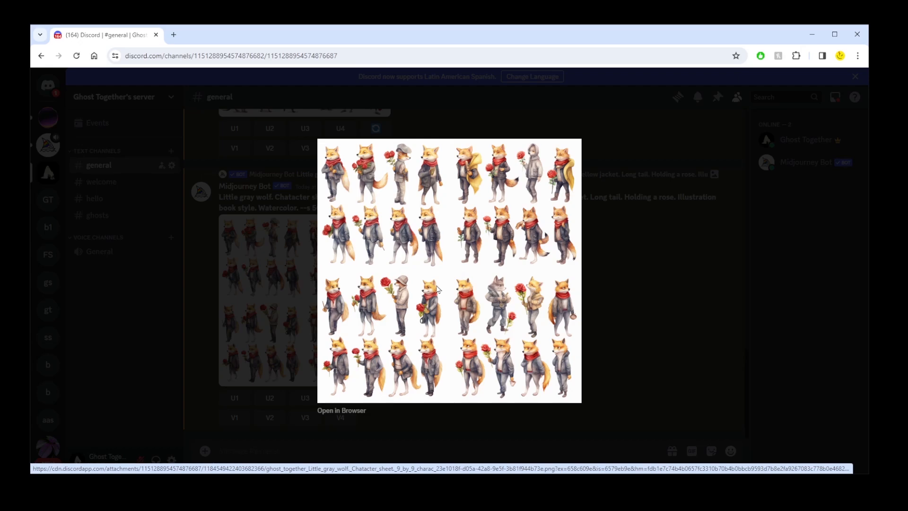
mouse_move(578, 382)
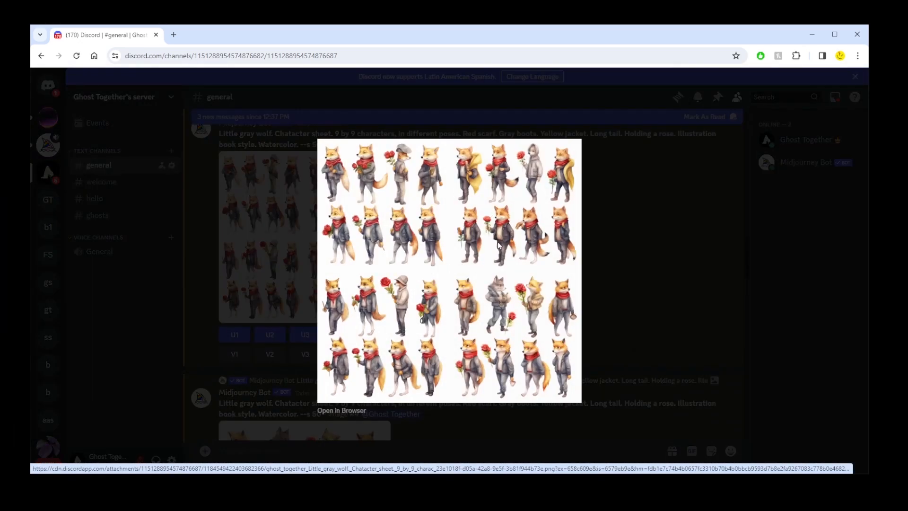
mouse_move(464, 299)
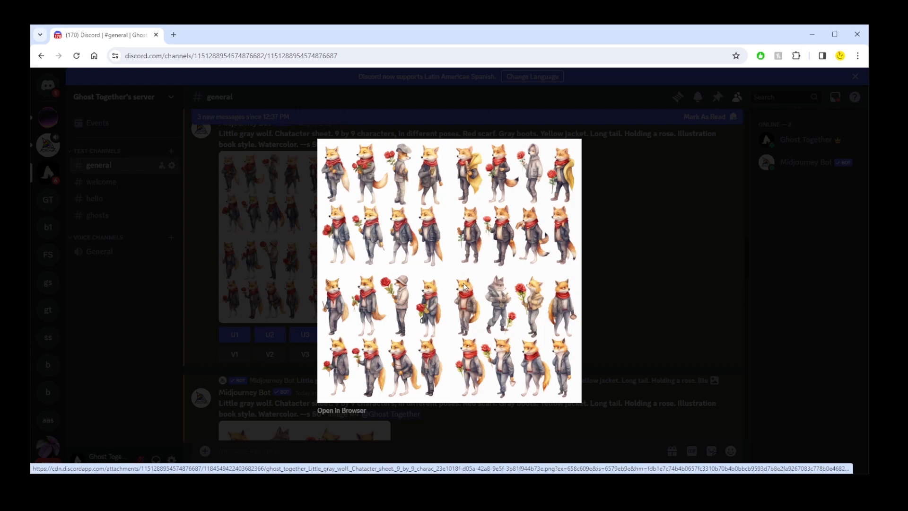
right_click(464, 286)
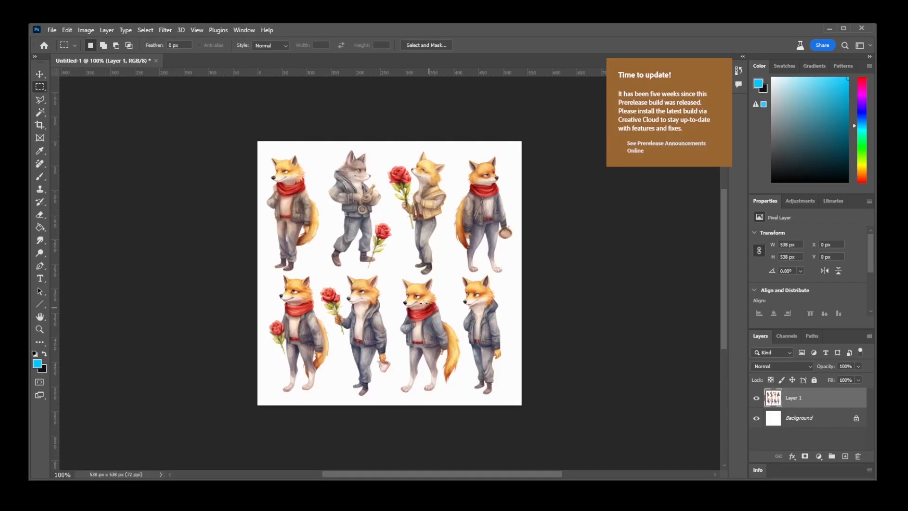
- Paste the copied wolf sheet as a layer and select a single character figure
key(ctrl++)
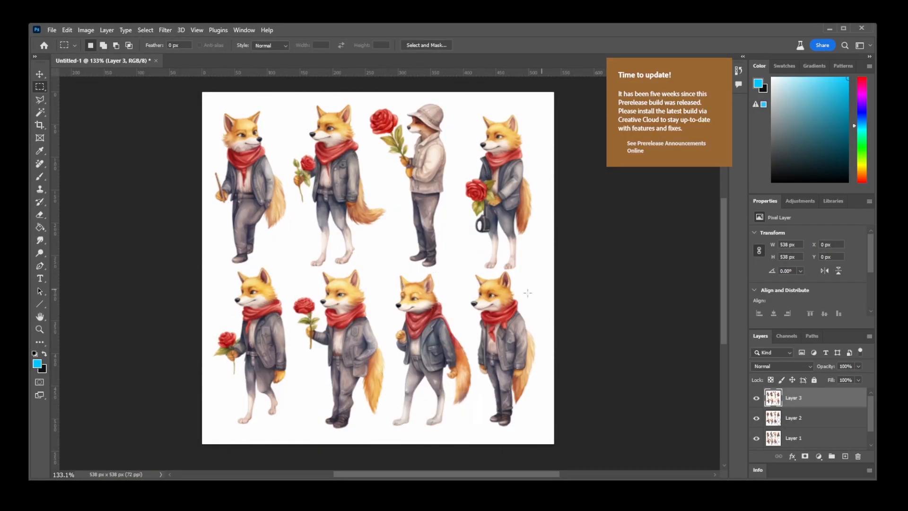
drag(463, 272, 553, 437)
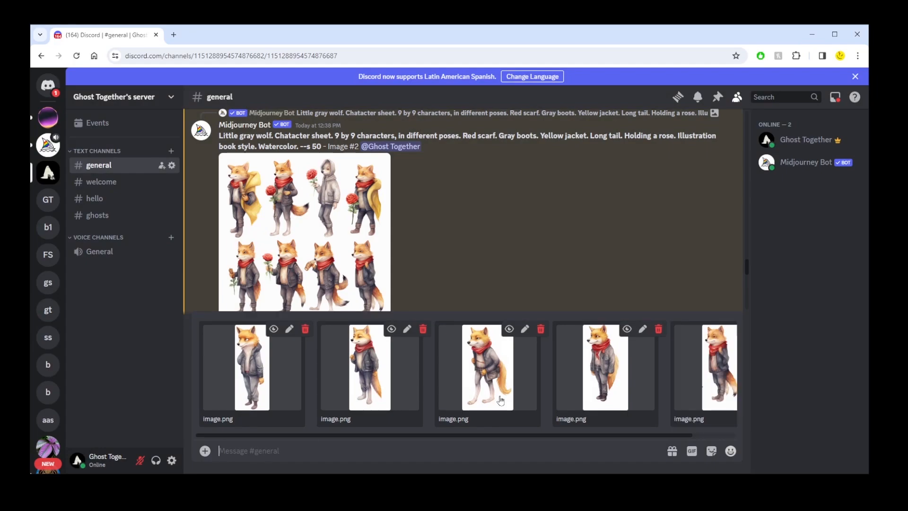
mouse_move(403, 445)
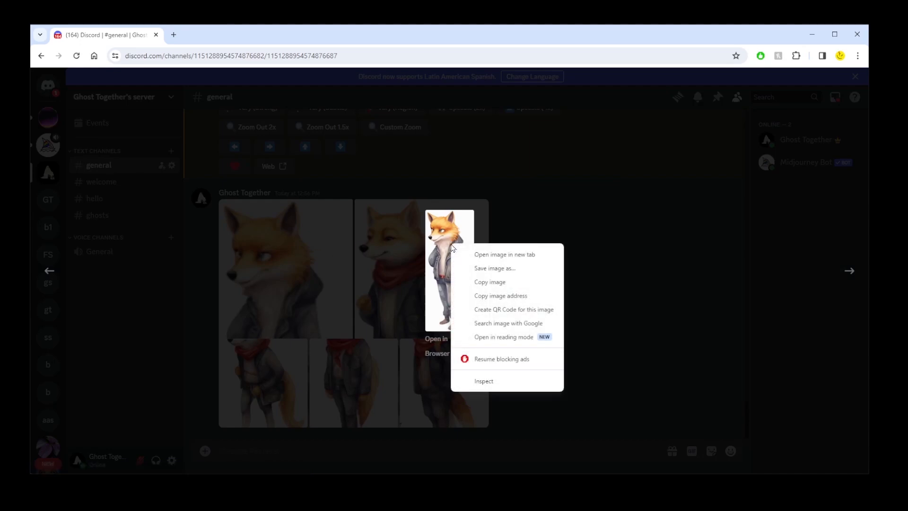
- Copy the image addresses of several wolf characters and start typing /imagine
click(313, 469)
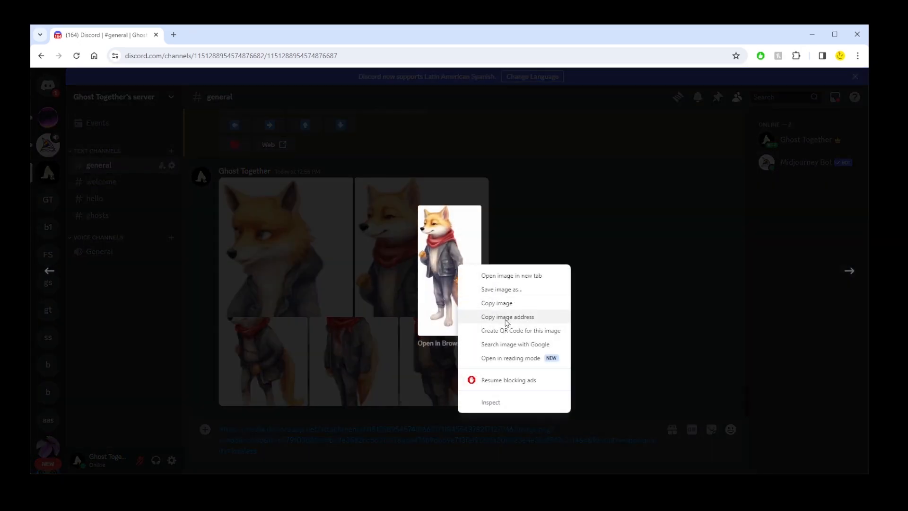
click(508, 316)
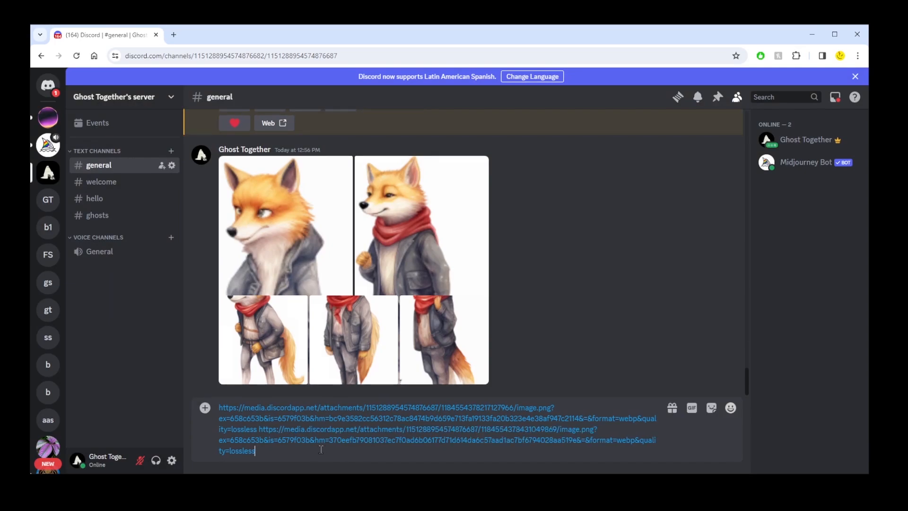
right_click(461, 247)
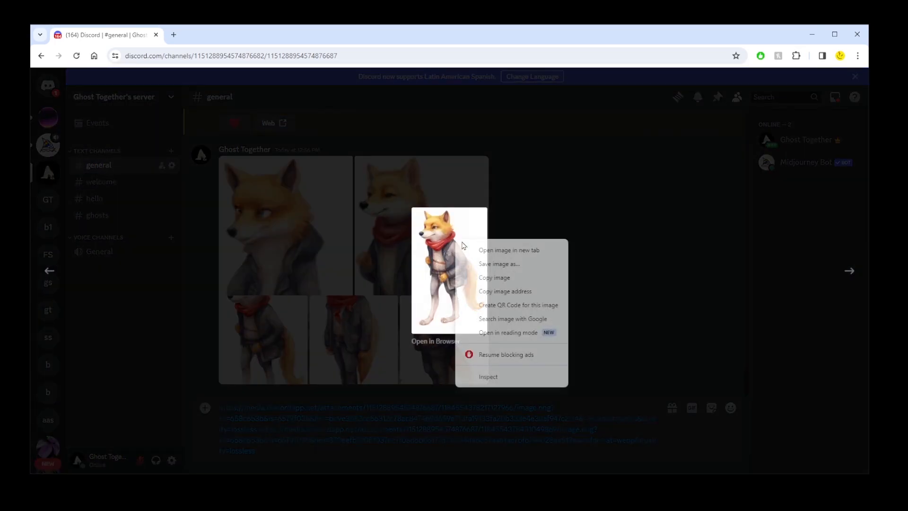
click(446, 269)
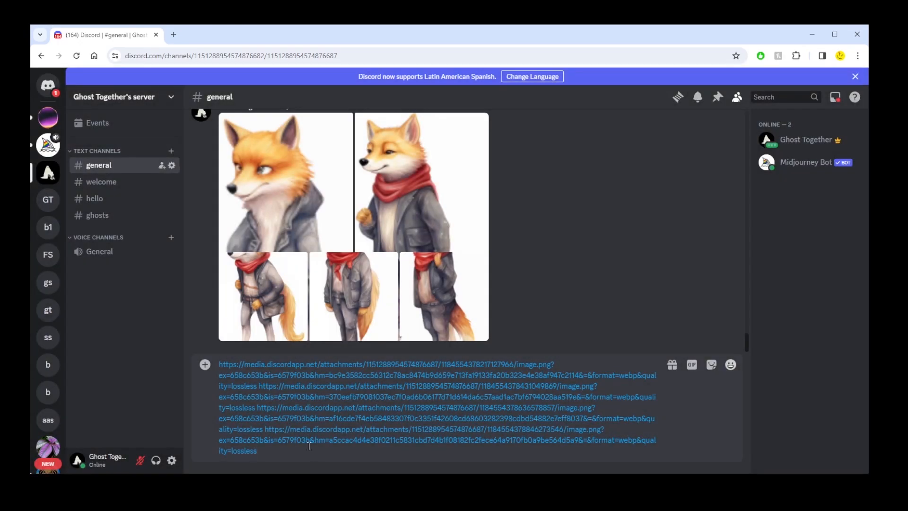
text(/imagine)
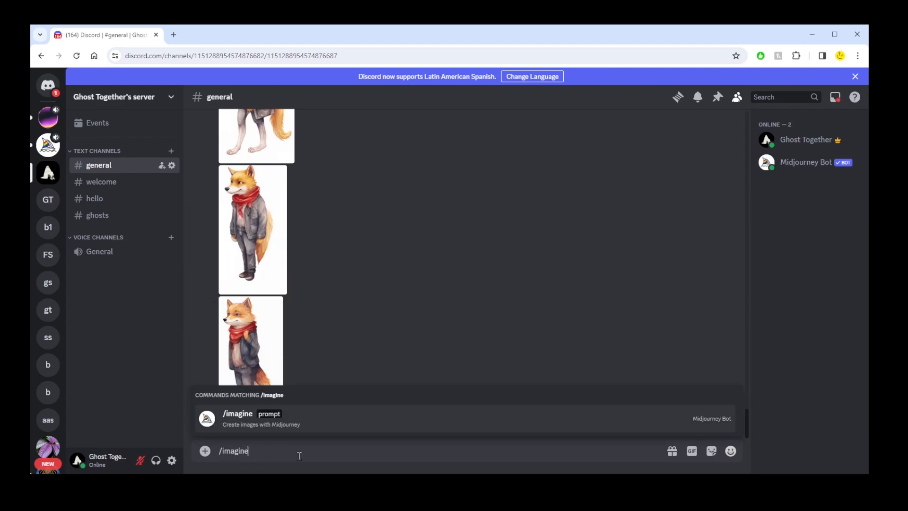
- Submit the wolf image links with the running red-scarf wolf prompt and enlarge the grid
click(237, 414)
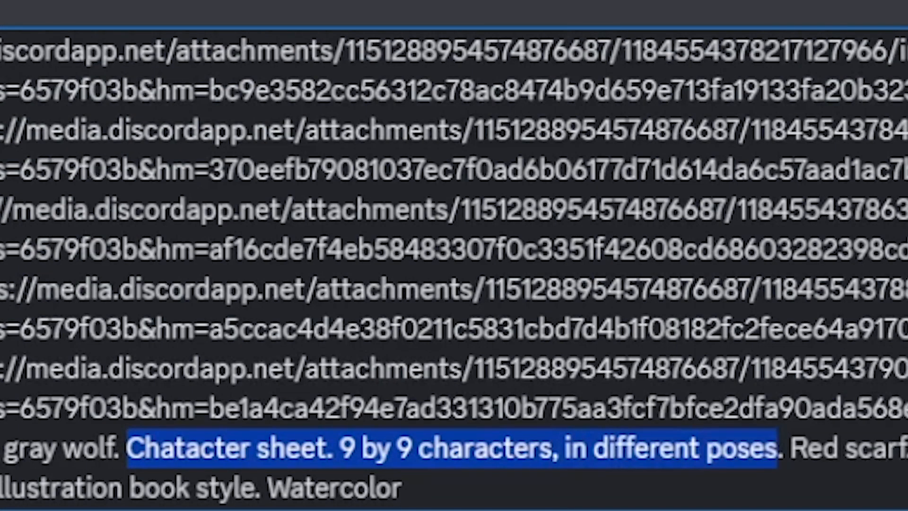
text(R)
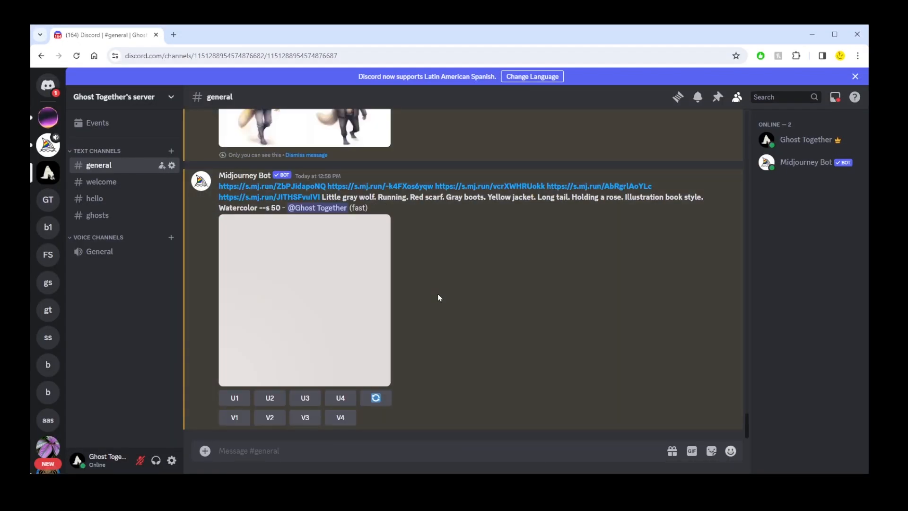
click(303, 300)
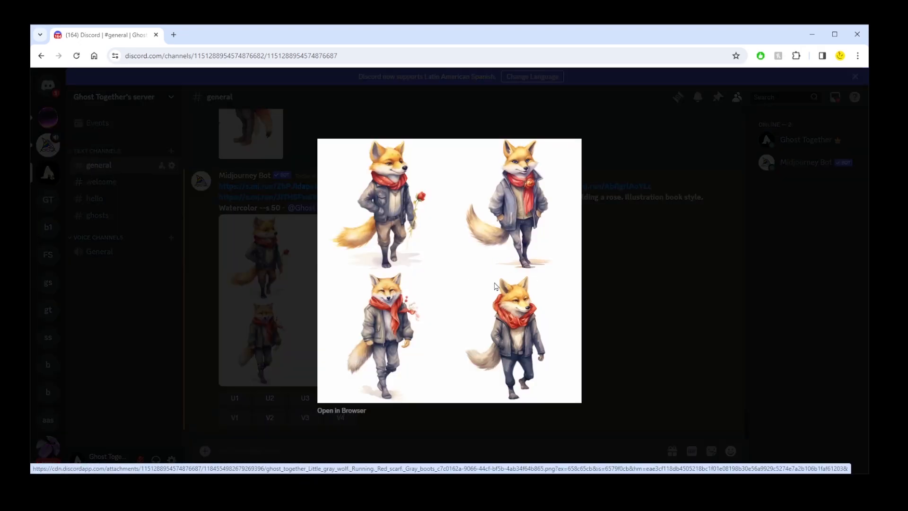
mouse_move(395, 247)
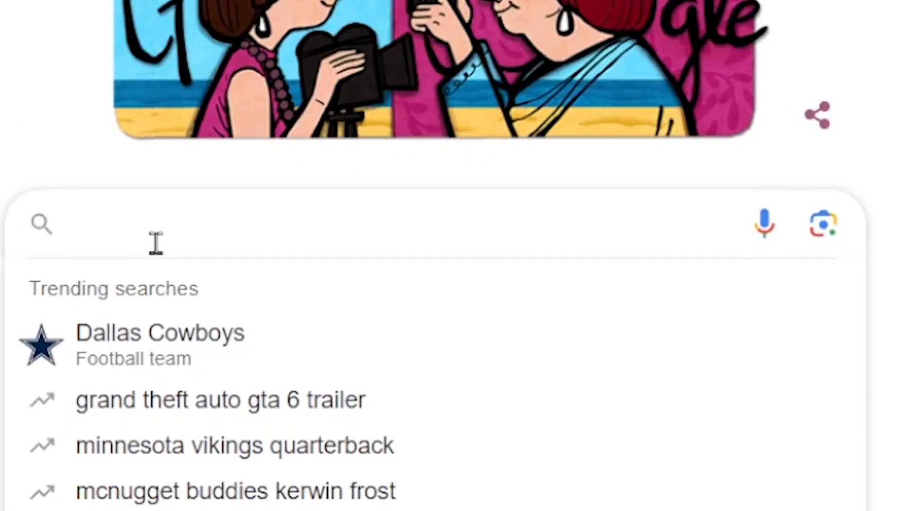
- Search Google Images for 'running animation sheet' and preview the Freepik running man
text(running animation sheet)
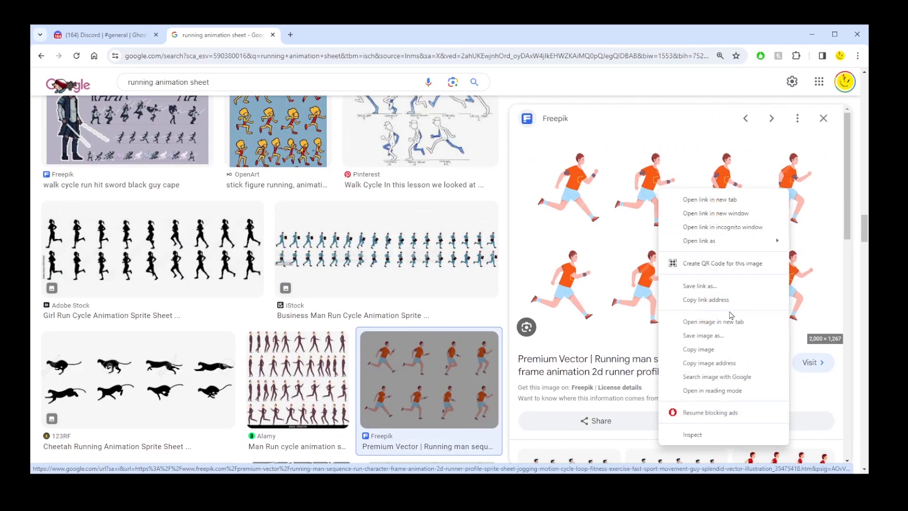
mouse_move(722, 366)
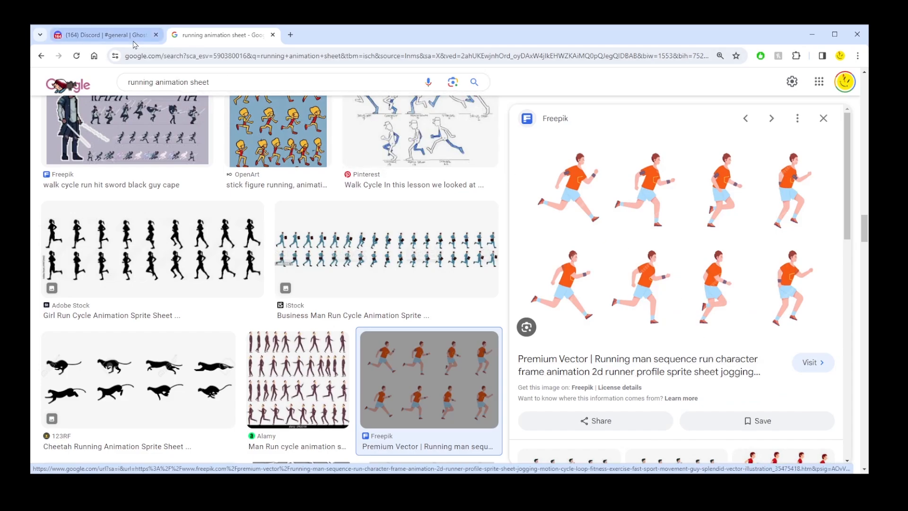
- Back in Discord, resubmit with the extra image link and enlarge the new wolf grid
click(104, 34)
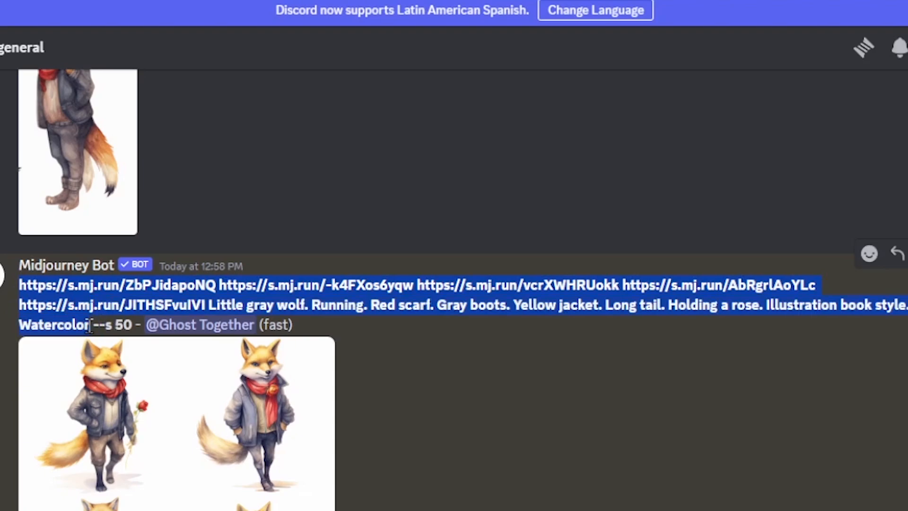
scroll(down, 3)
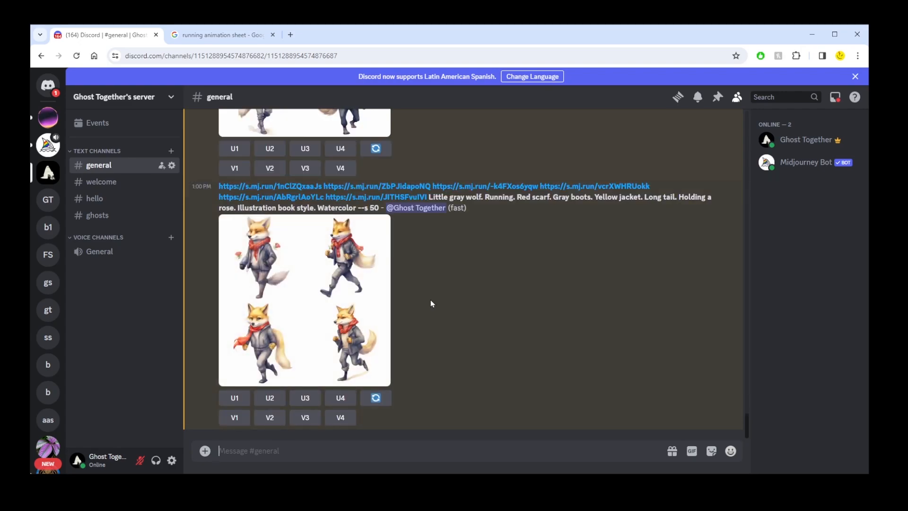
click(304, 299)
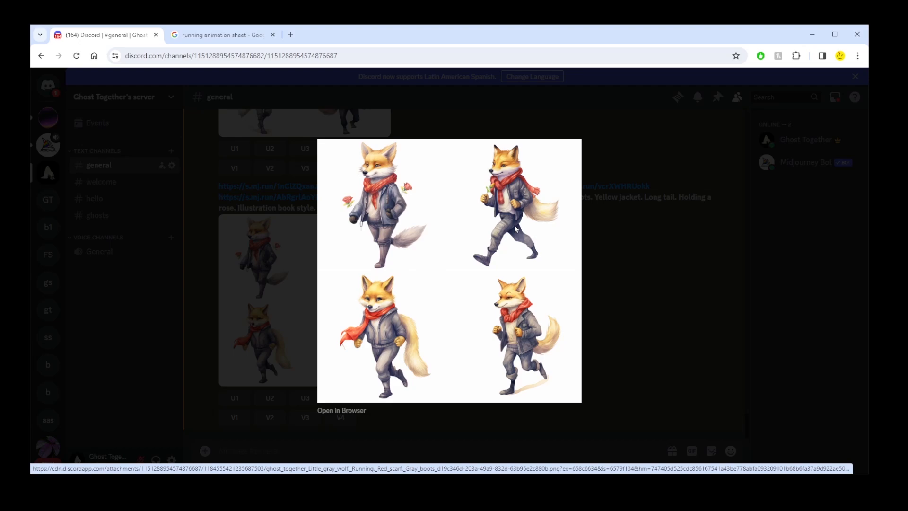
mouse_move(262, 337)
text(illustration)
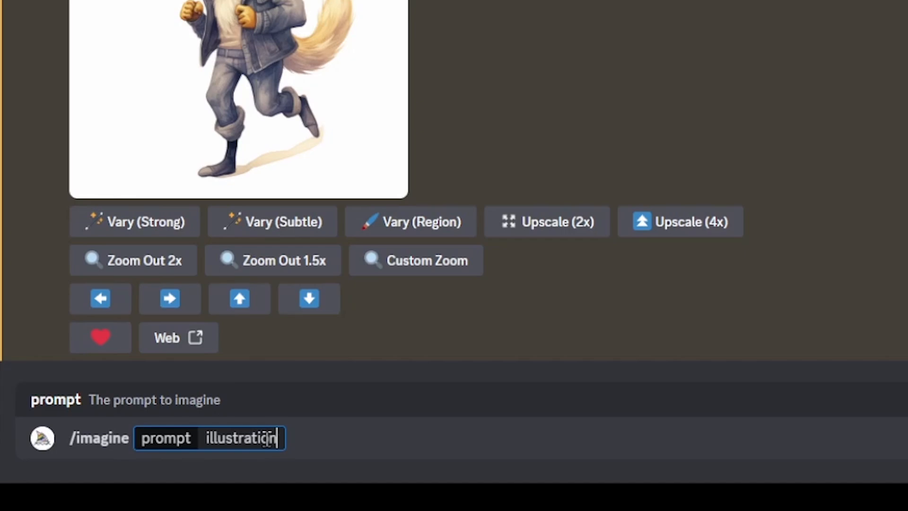
- Enter 'illustration book style, watercolor, middle road, path through the forest' as the prompt
text(book style, watercolor, road)
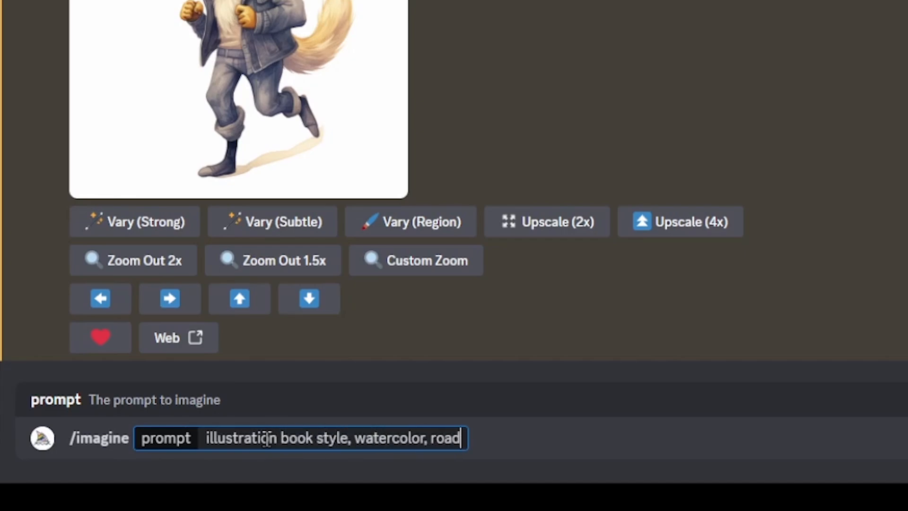
text(middle road, path)
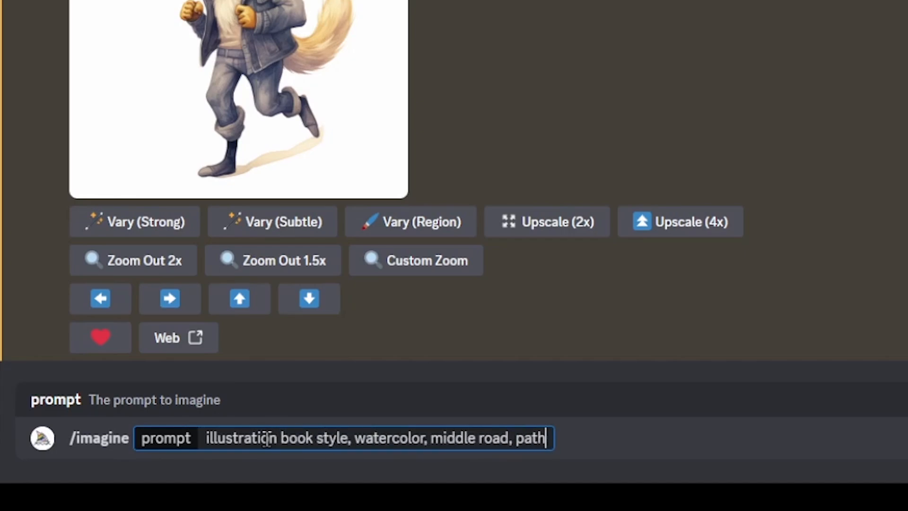
text(through the forest, positi)
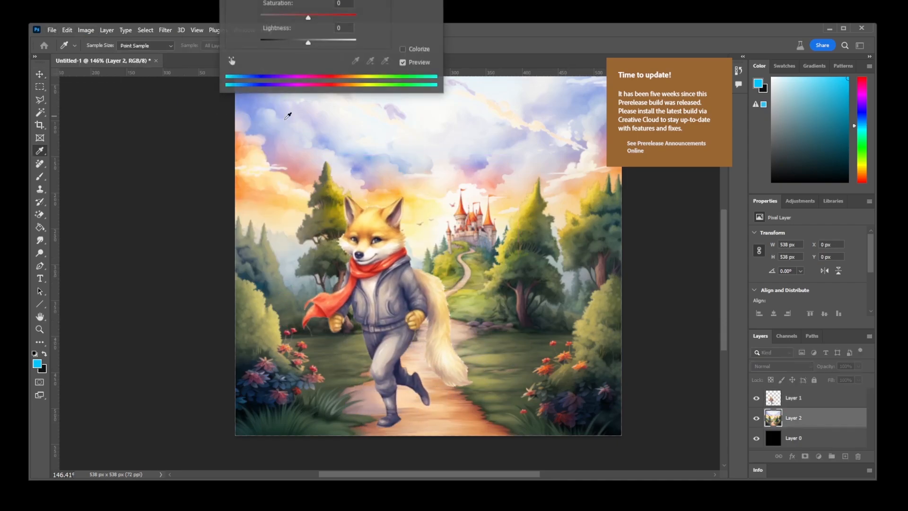
- Drag the wolf layer onto the watercolor forest path scene
drag(307, 16, 278, 16)
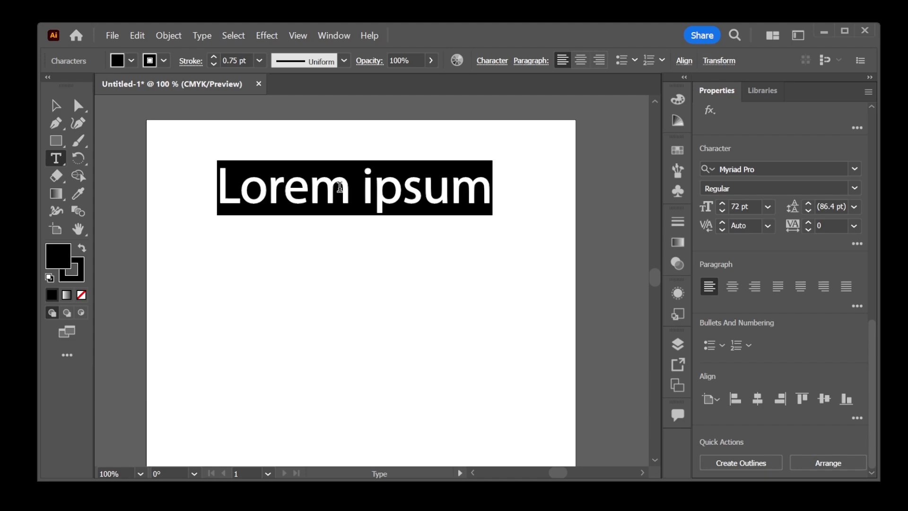
- Type 'THE WOLF' over the placeholder, apply a bold rounded font, and select the two-line title
text(THE WOLF)
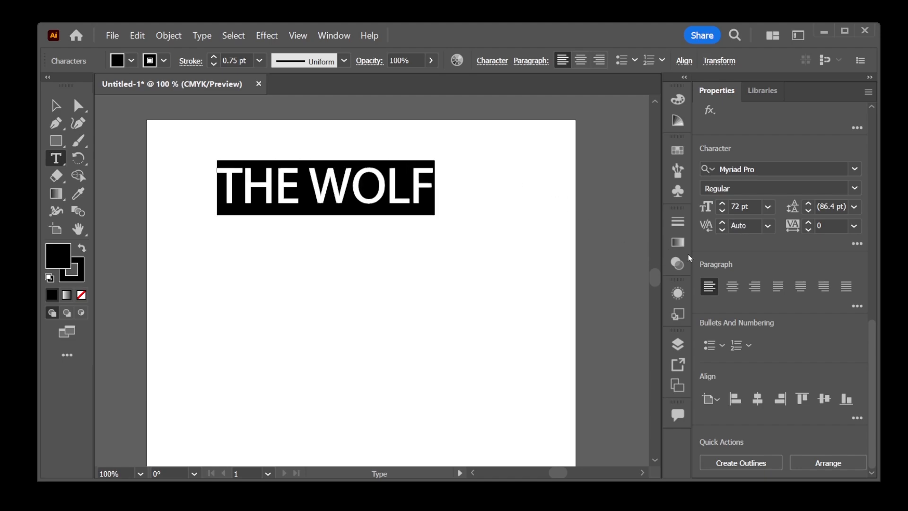
click(855, 168)
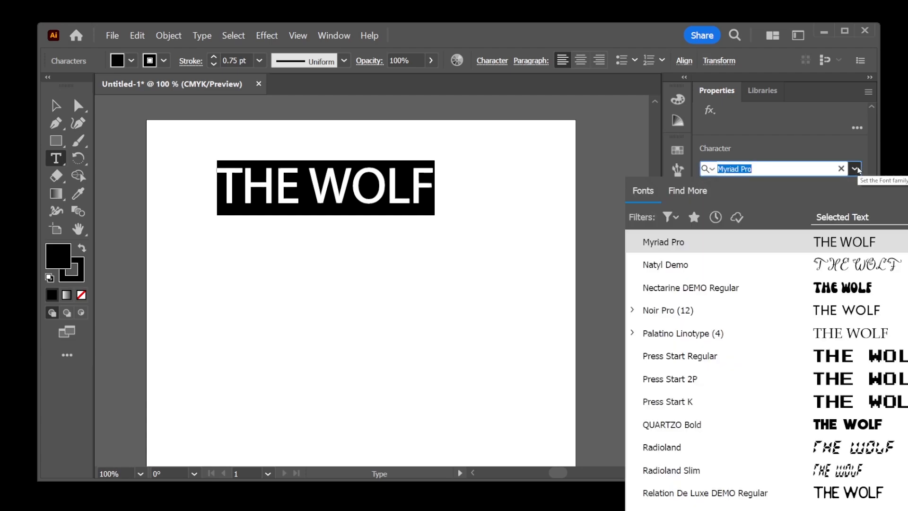
click(690, 287)
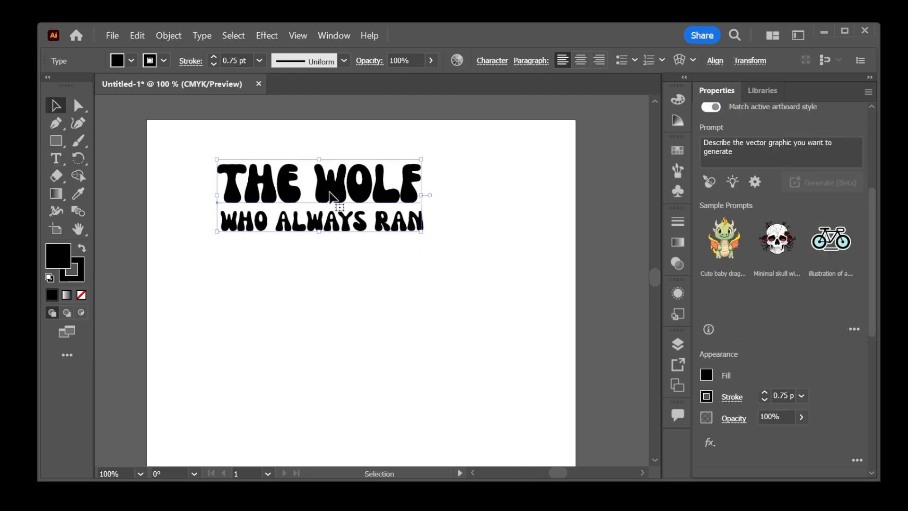
click(168, 35)
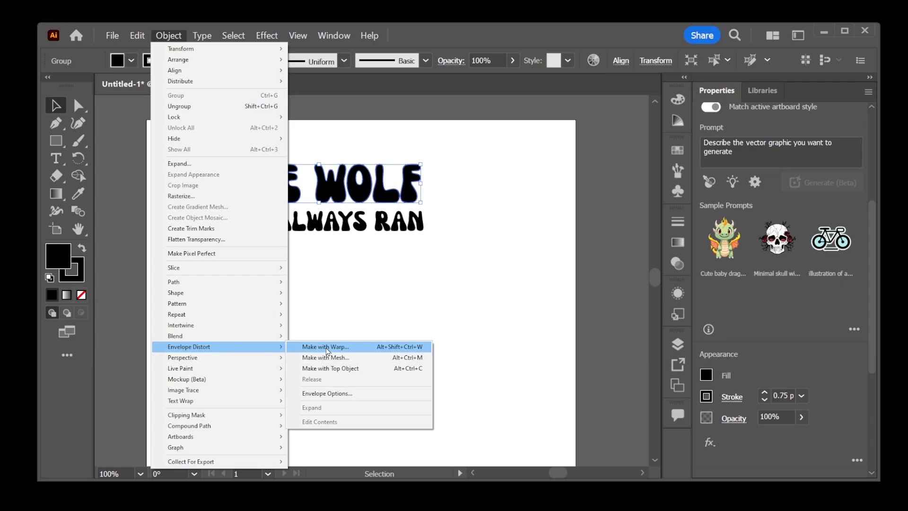
- Apply an arc warp to 'THE WOLF', bend it gently upward, then browse other warp styles
click(325, 347)
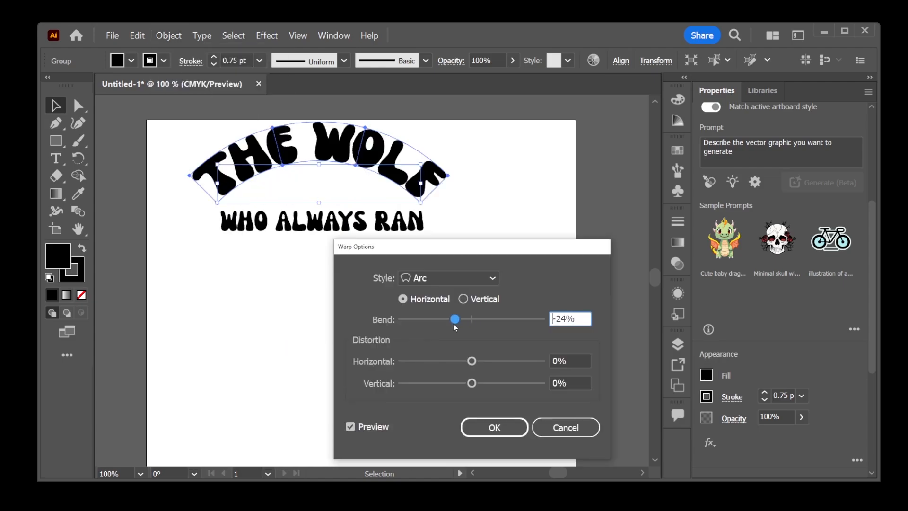
drag(455, 318, 484, 319)
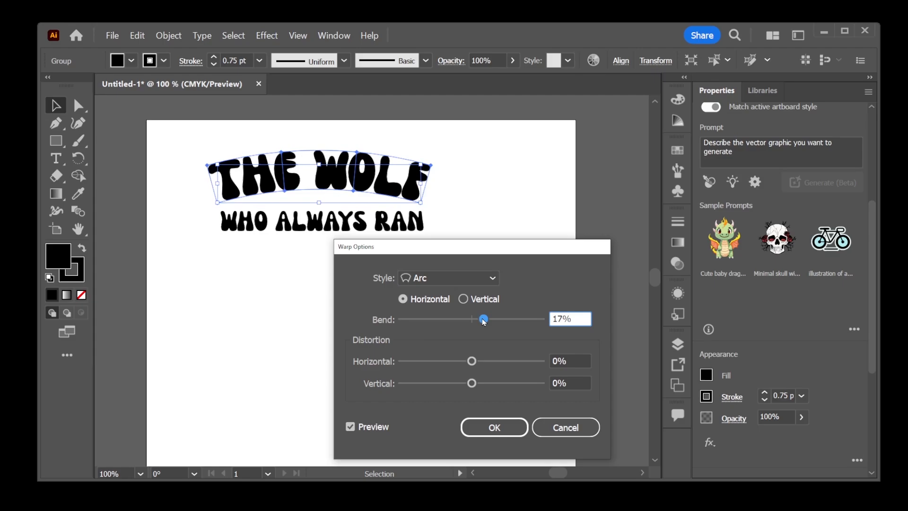
click(448, 278)
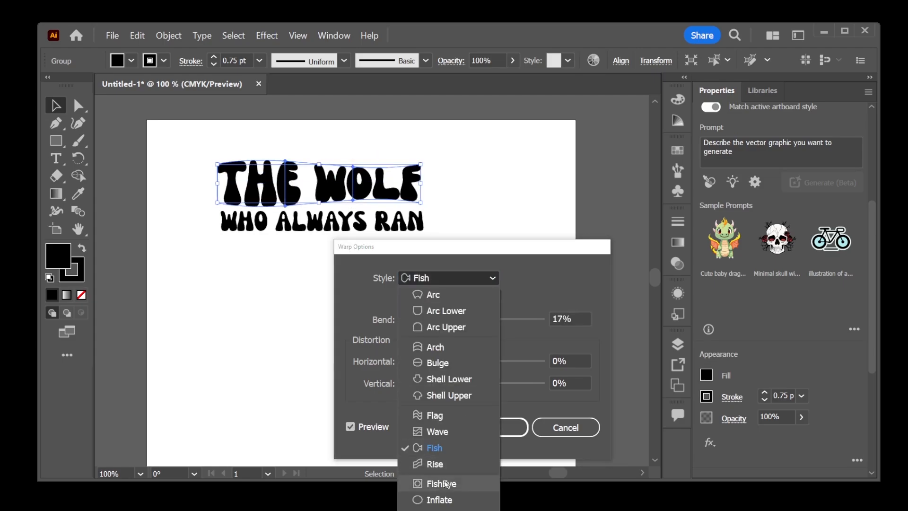